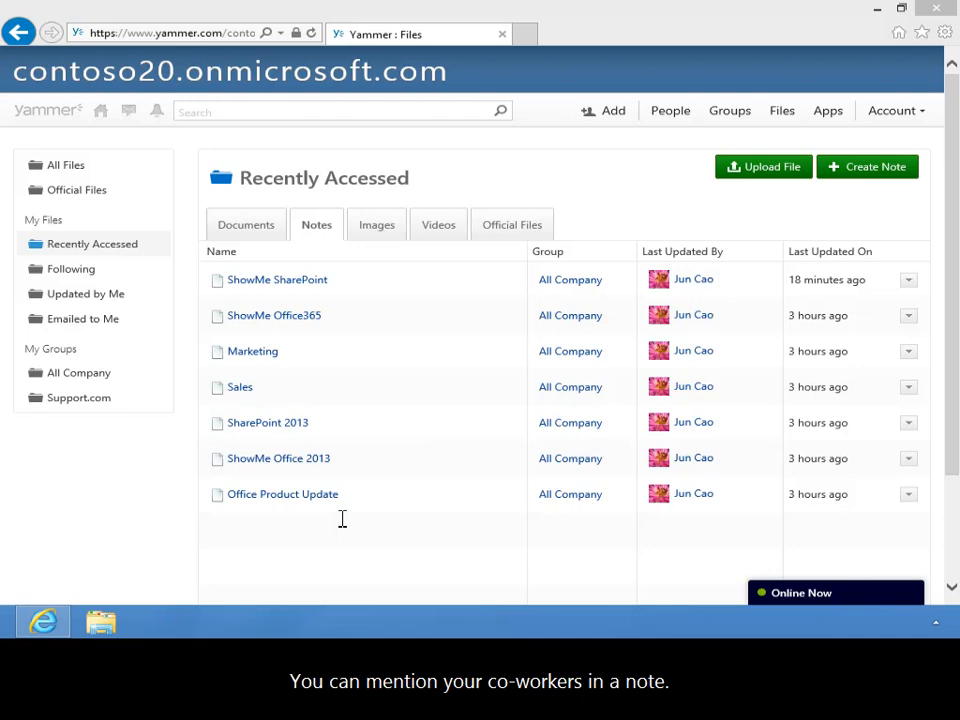
pyautogui.moveTo(310, 336)
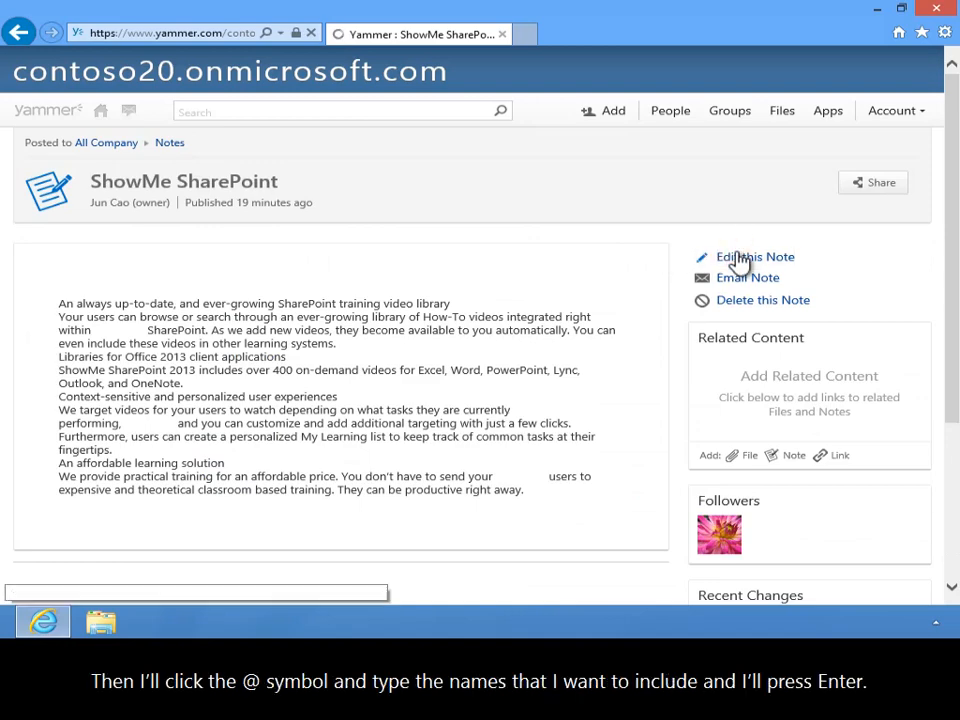
# Step: Begin editing the ShowMe SharePoint note
pyautogui.click(752, 256)
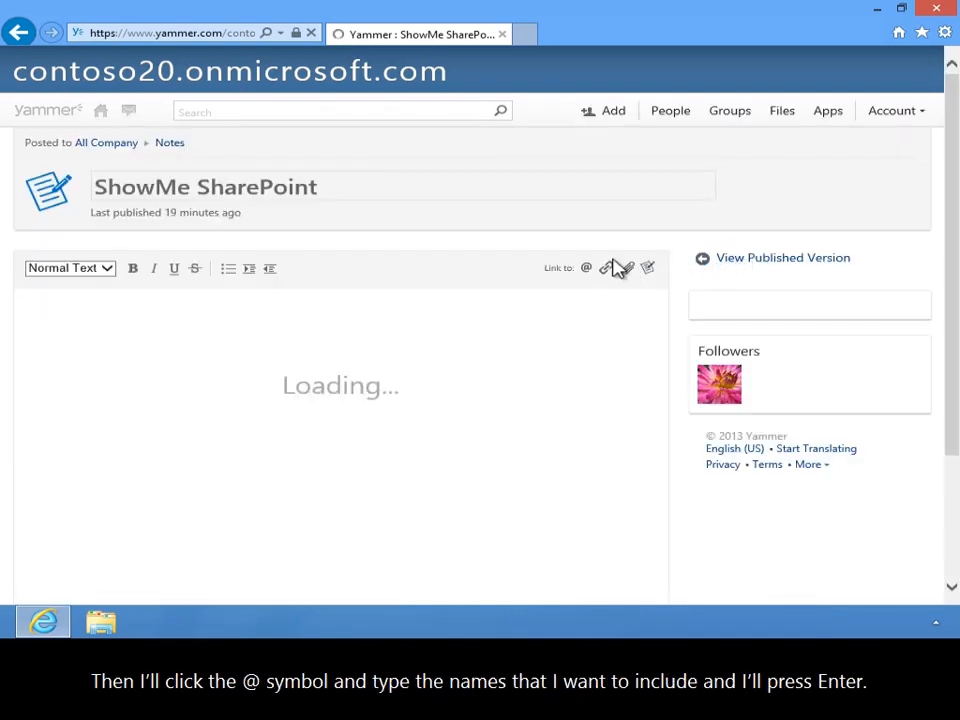
# Step: Mention Kim Akers at the top of the note via the @ person link
pyautogui.click(586, 268)
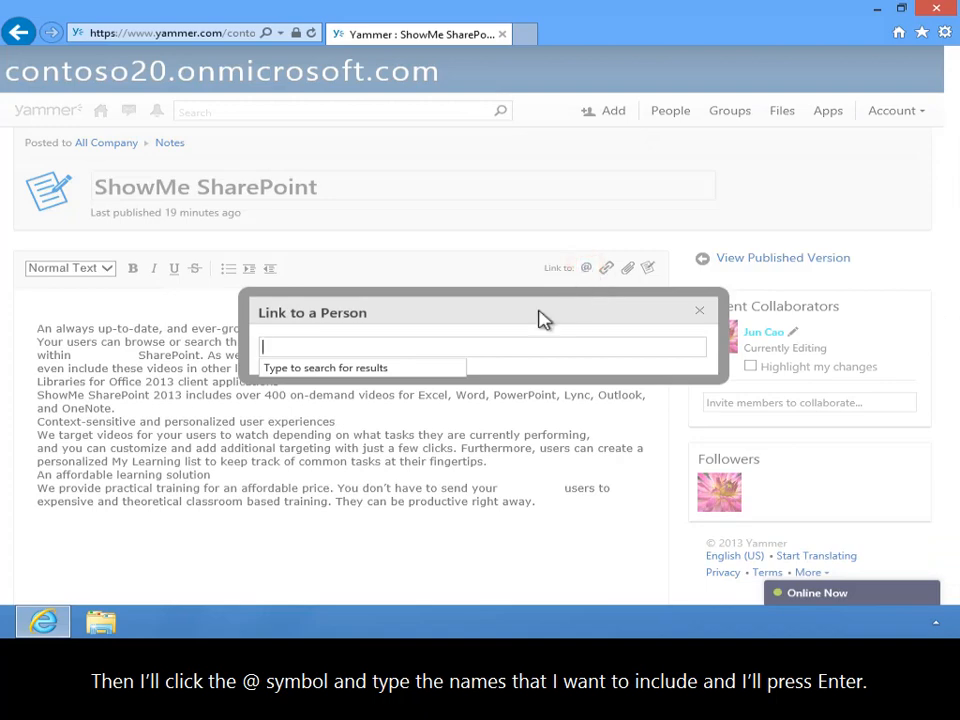
pyautogui.write('ki')
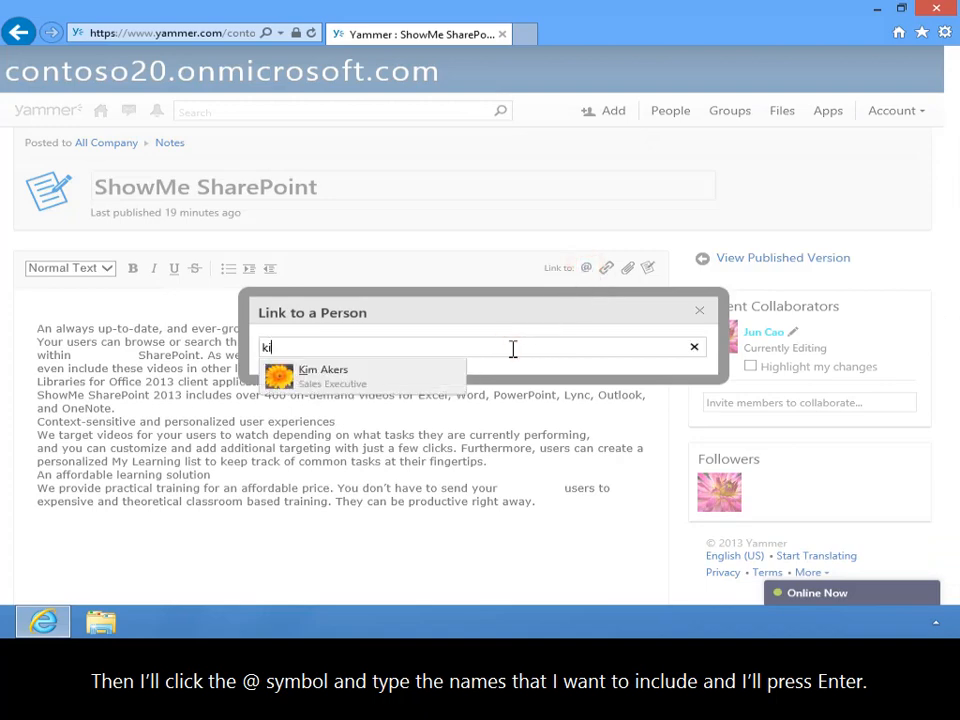
pyautogui.click(324, 376)
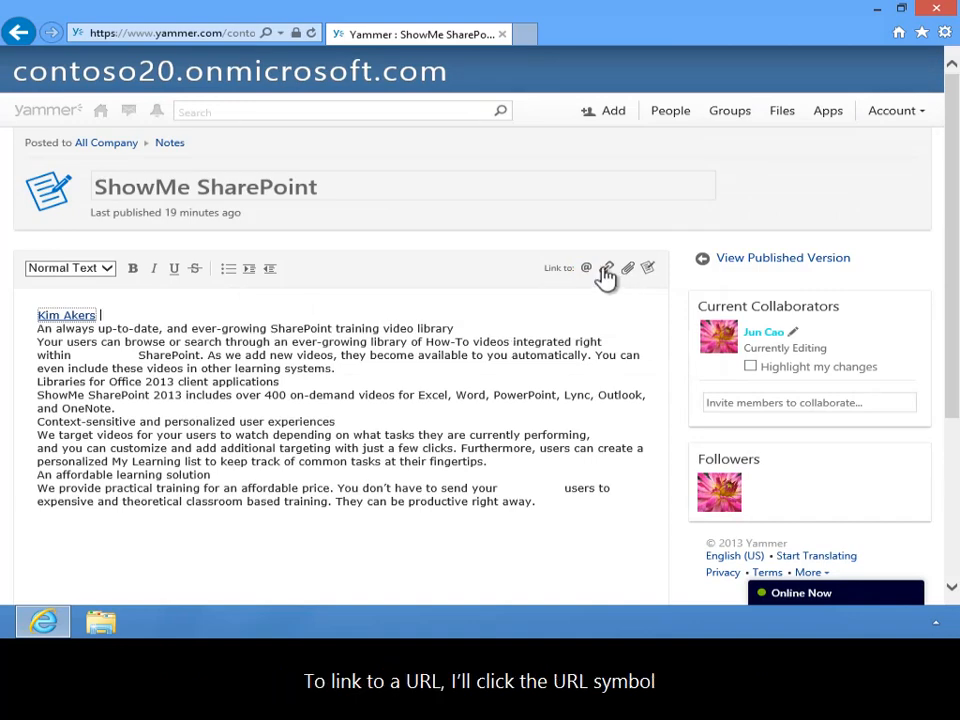
pyautogui.click(606, 268)
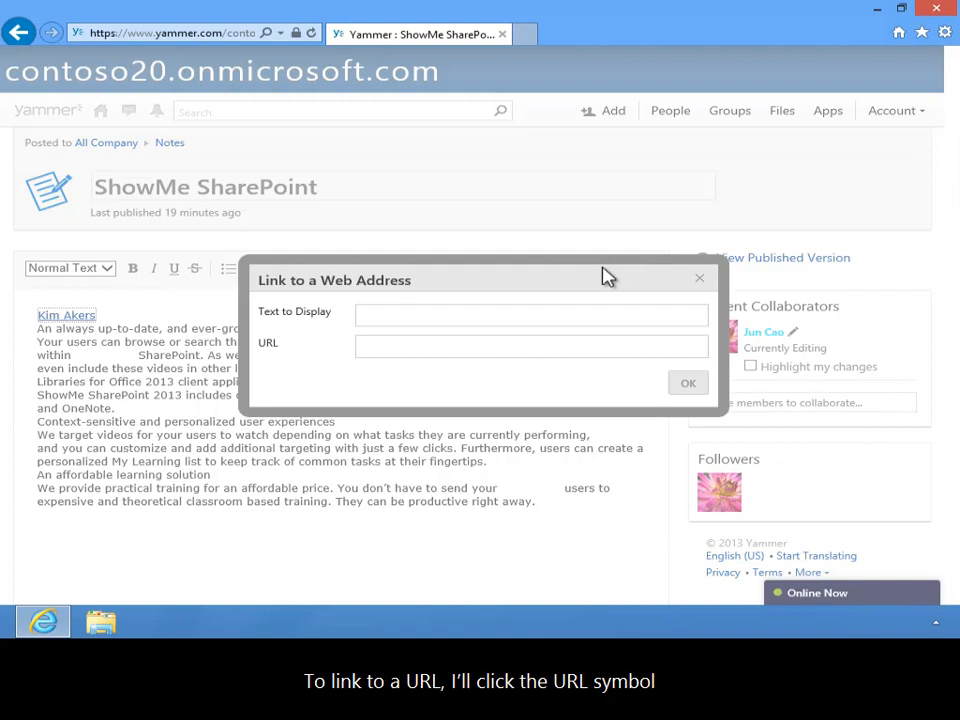
pyautogui.moveTo(586, 304)
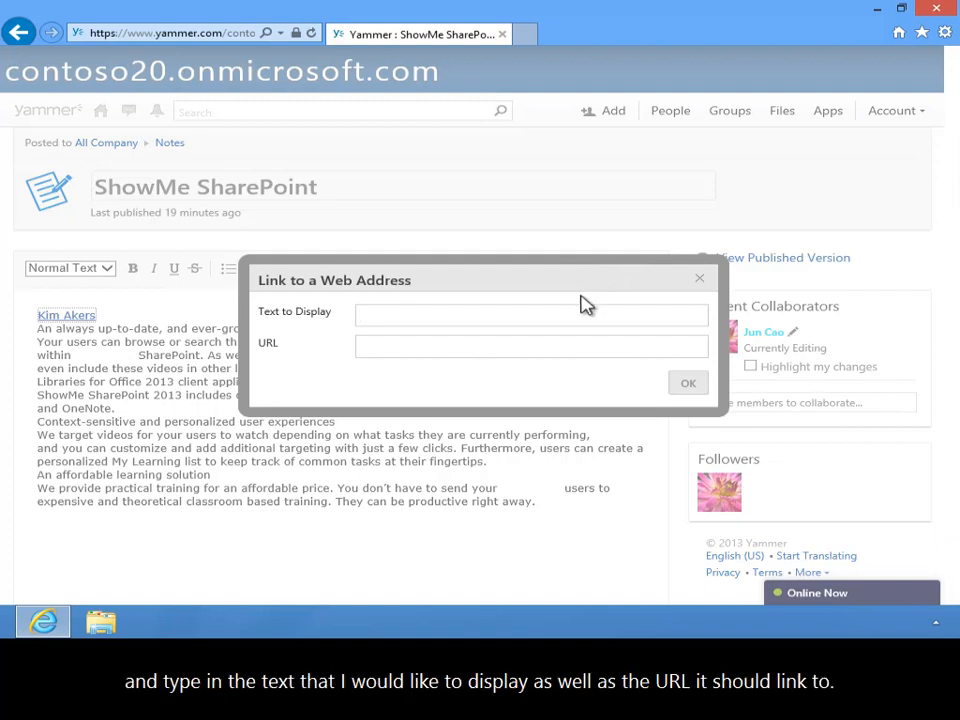
pyautogui.write('Point8020 site')
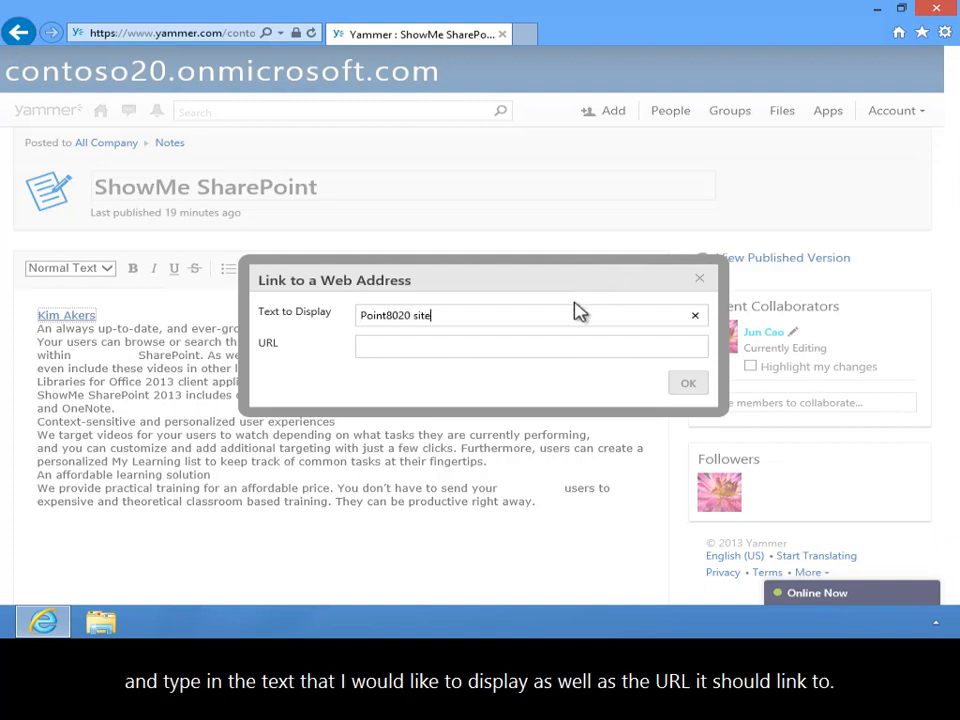
pyautogui.write('http://www.point8020.com/')
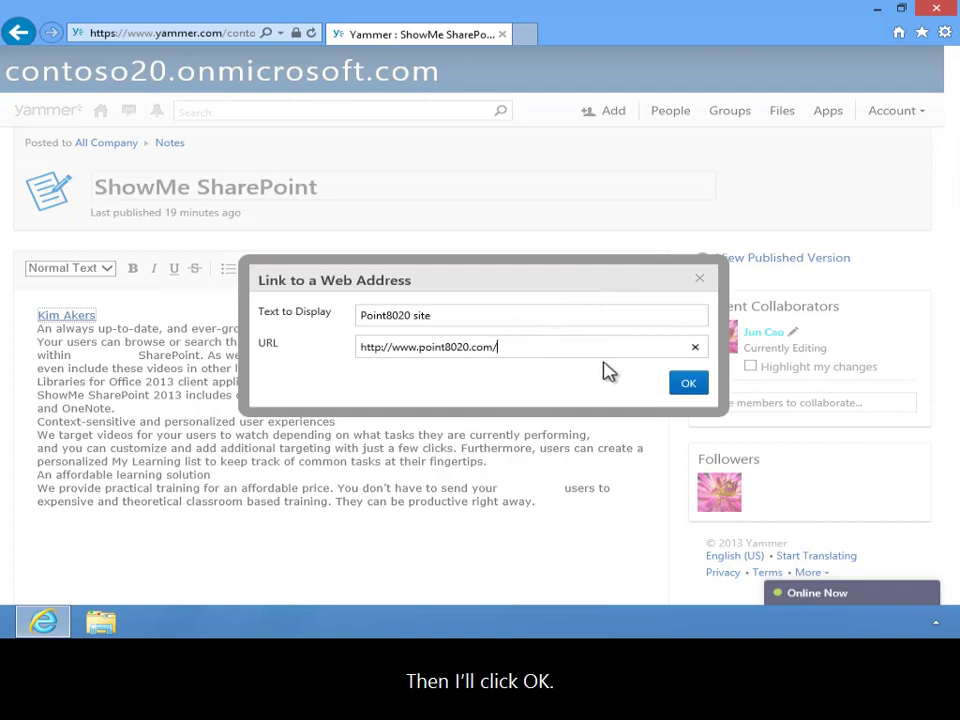
pyautogui.click(688, 382)
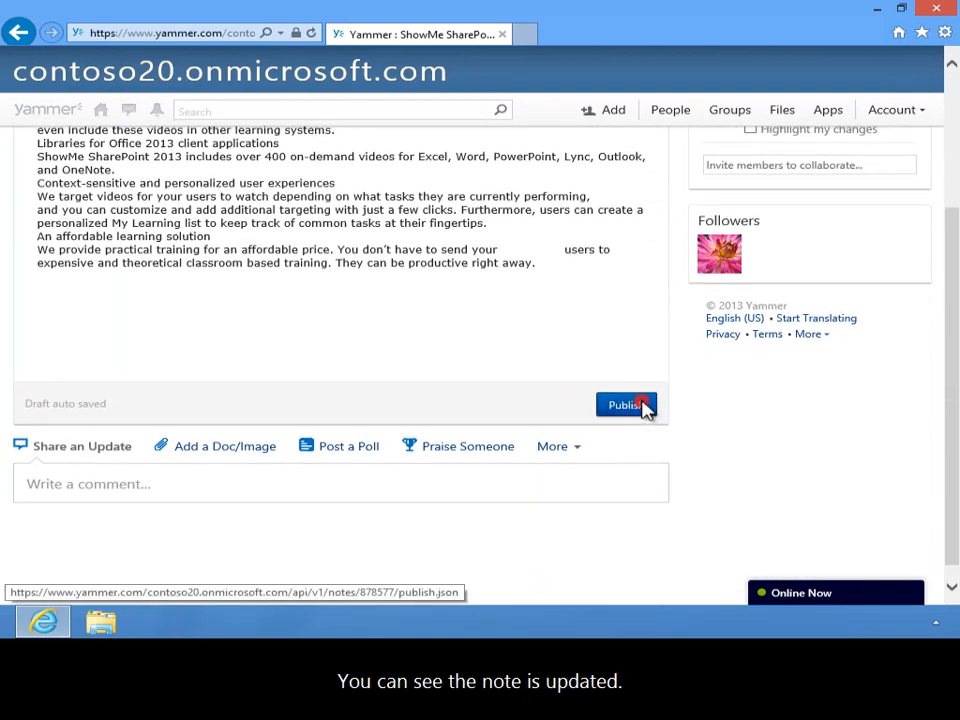
# Step: Publish the note with the Kim Akers mention and Point8020 site link
pyautogui.click(626, 404)
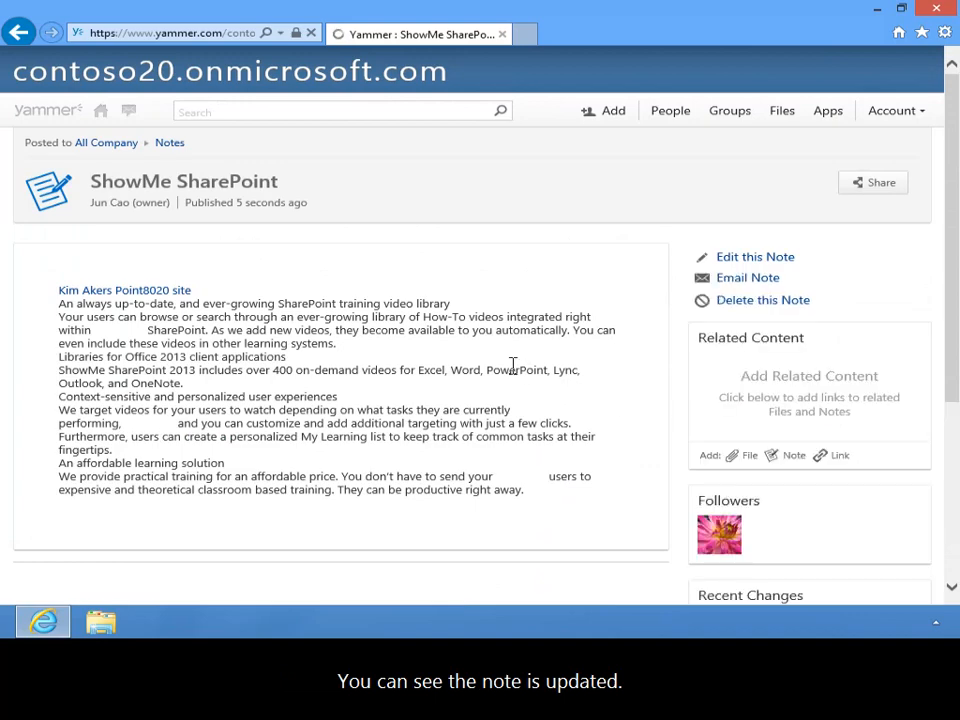